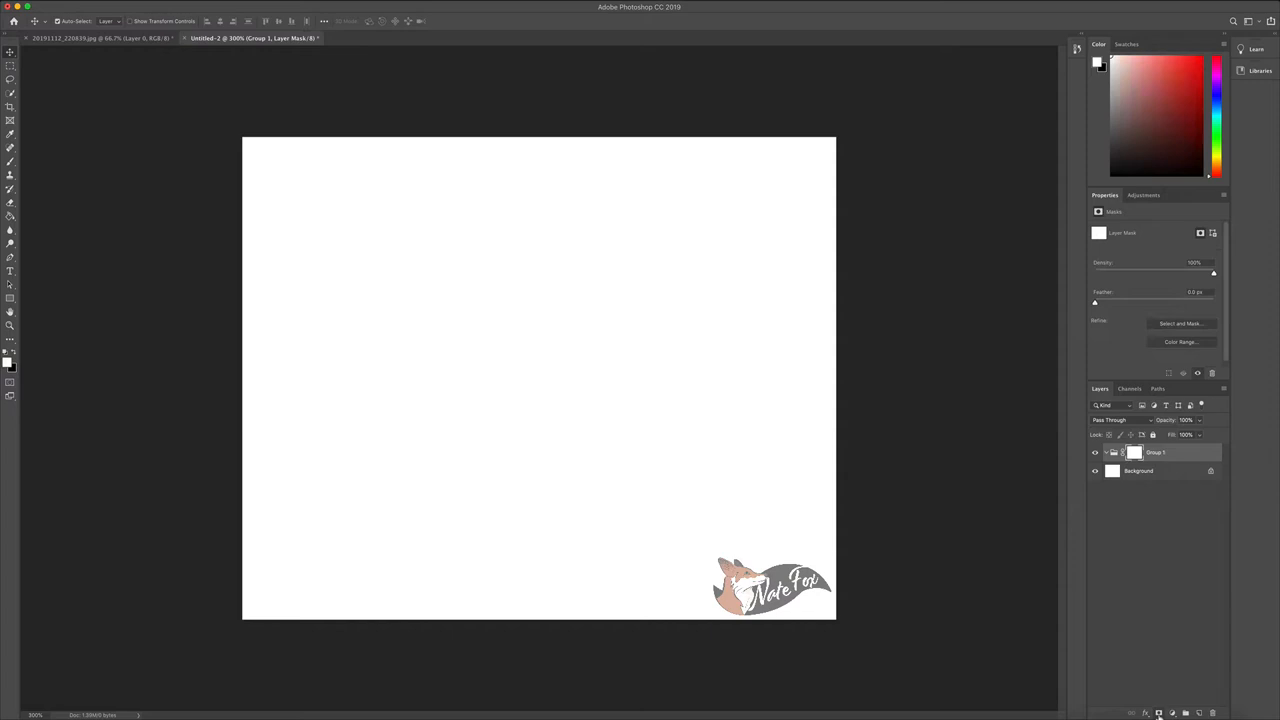
pyautogui.moveTo(1135, 452)
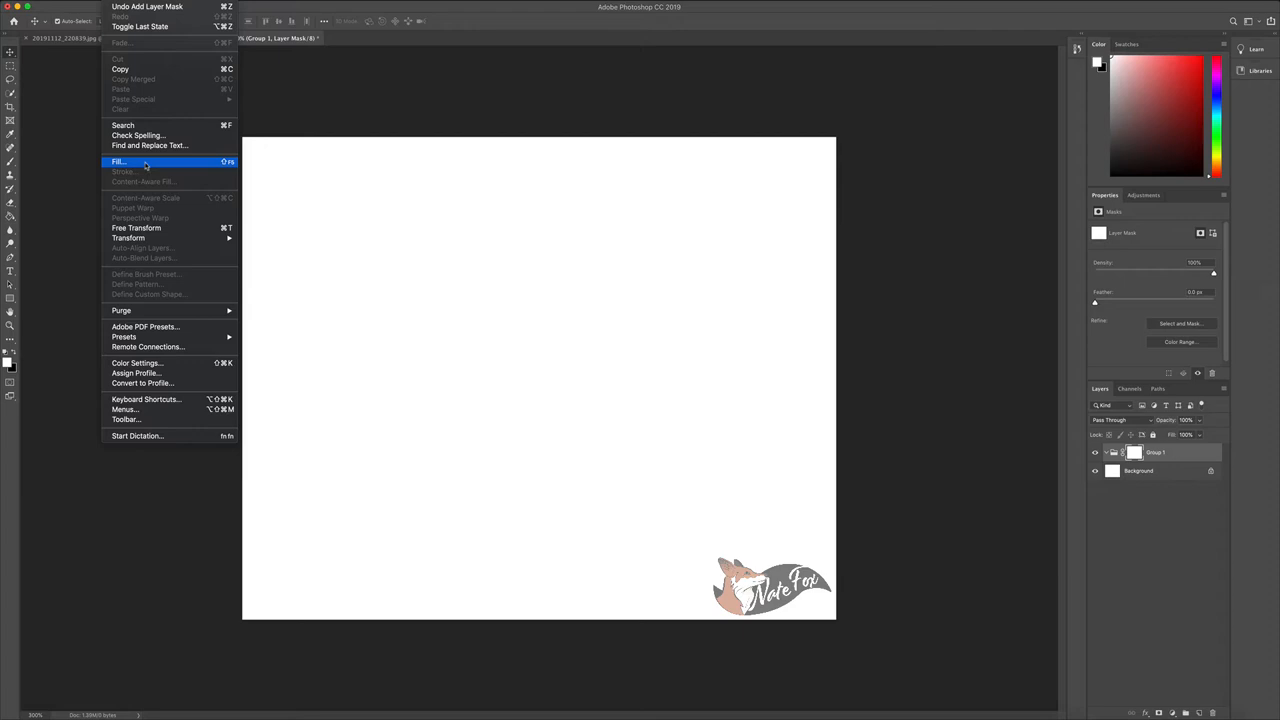
# Fill Group 1's layer mask with a gray texture from a newly loaded pattern set
pyautogui.click(119, 161)
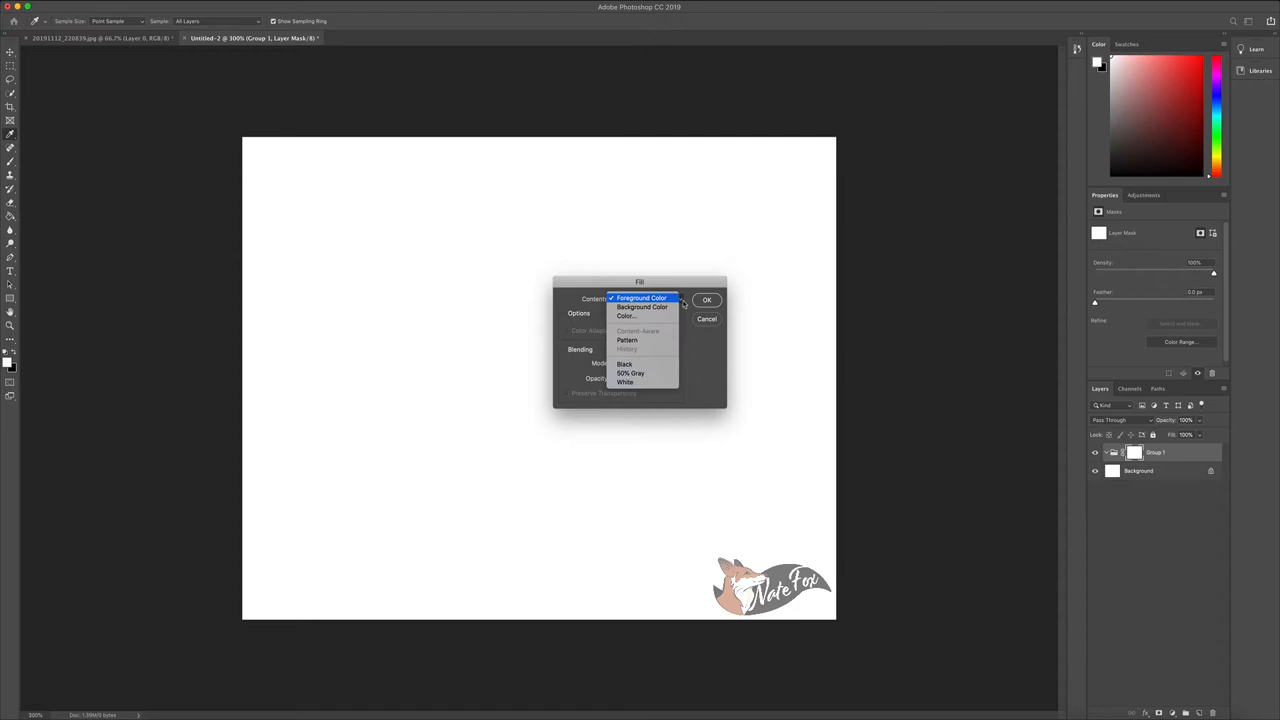
pyautogui.click(627, 340)
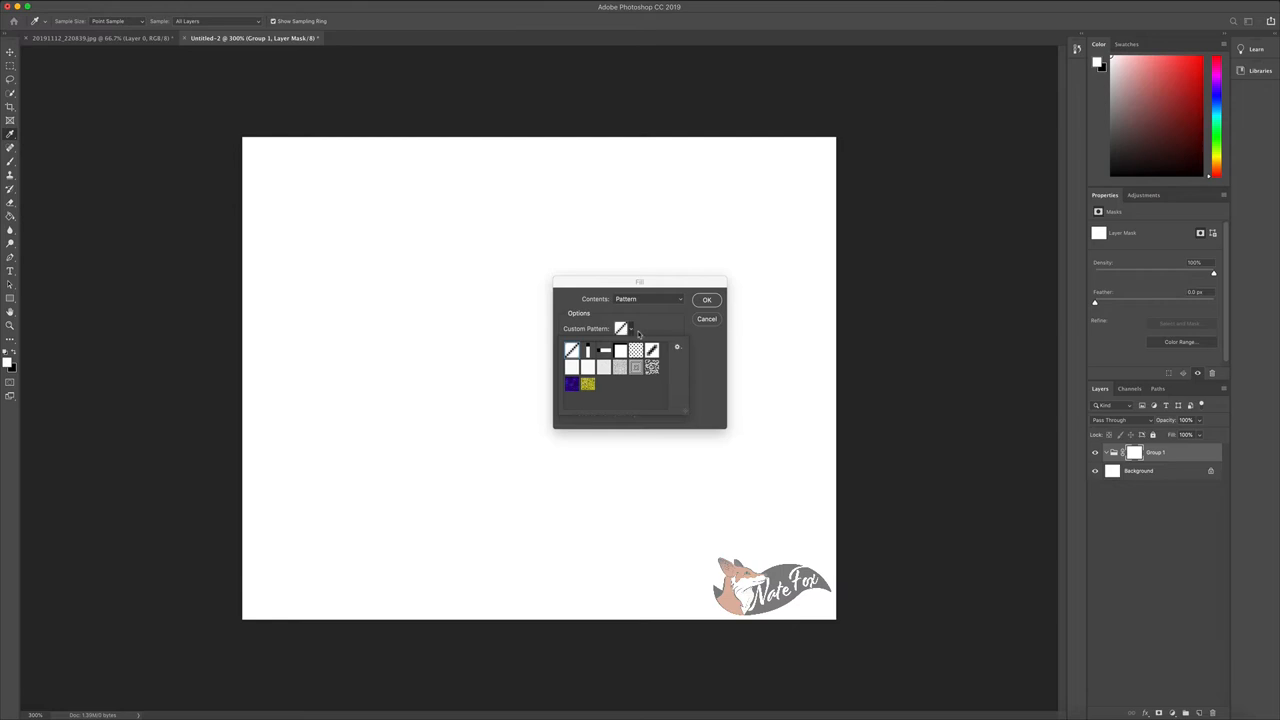
pyautogui.click(677, 347)
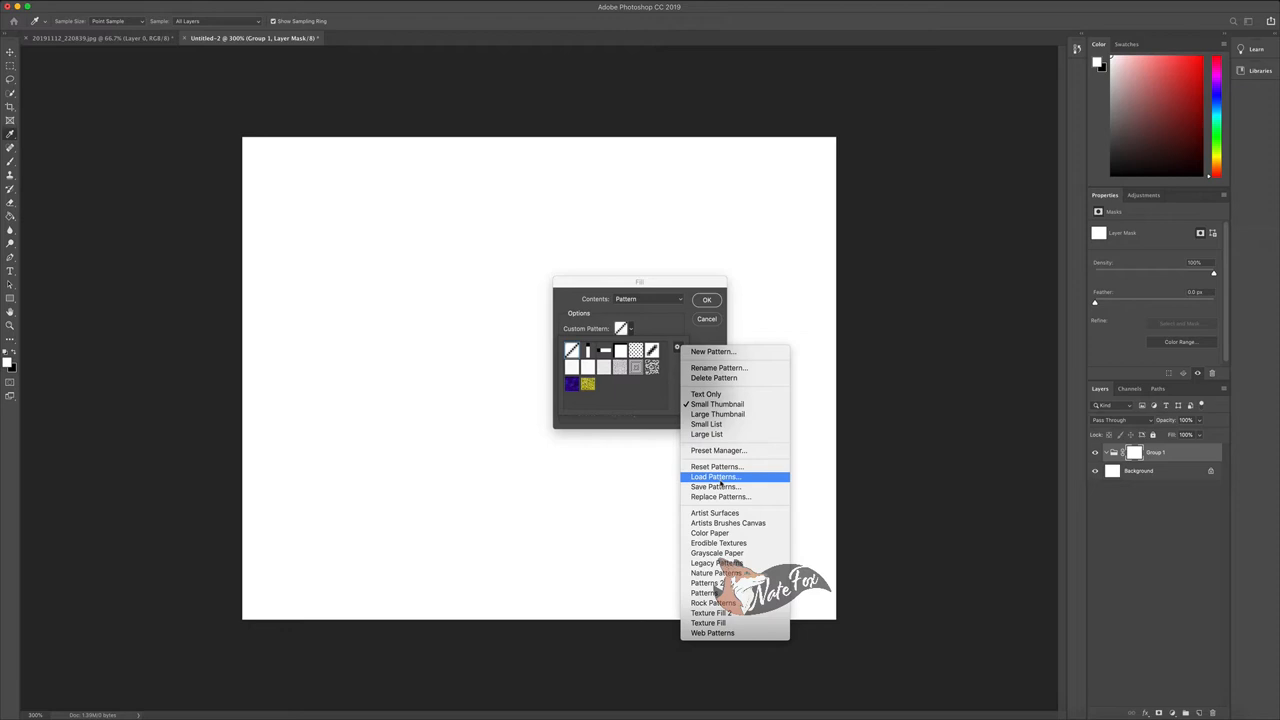
pyautogui.click(715, 476)
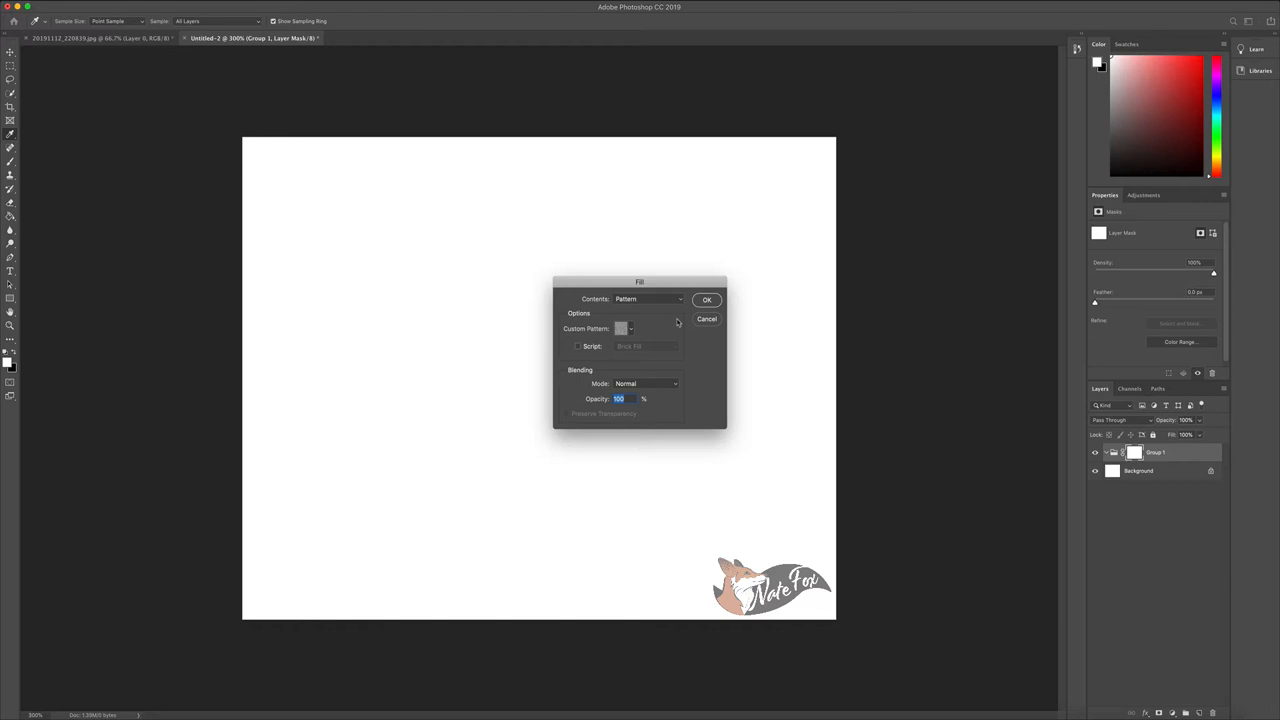
pyautogui.click(707, 299)
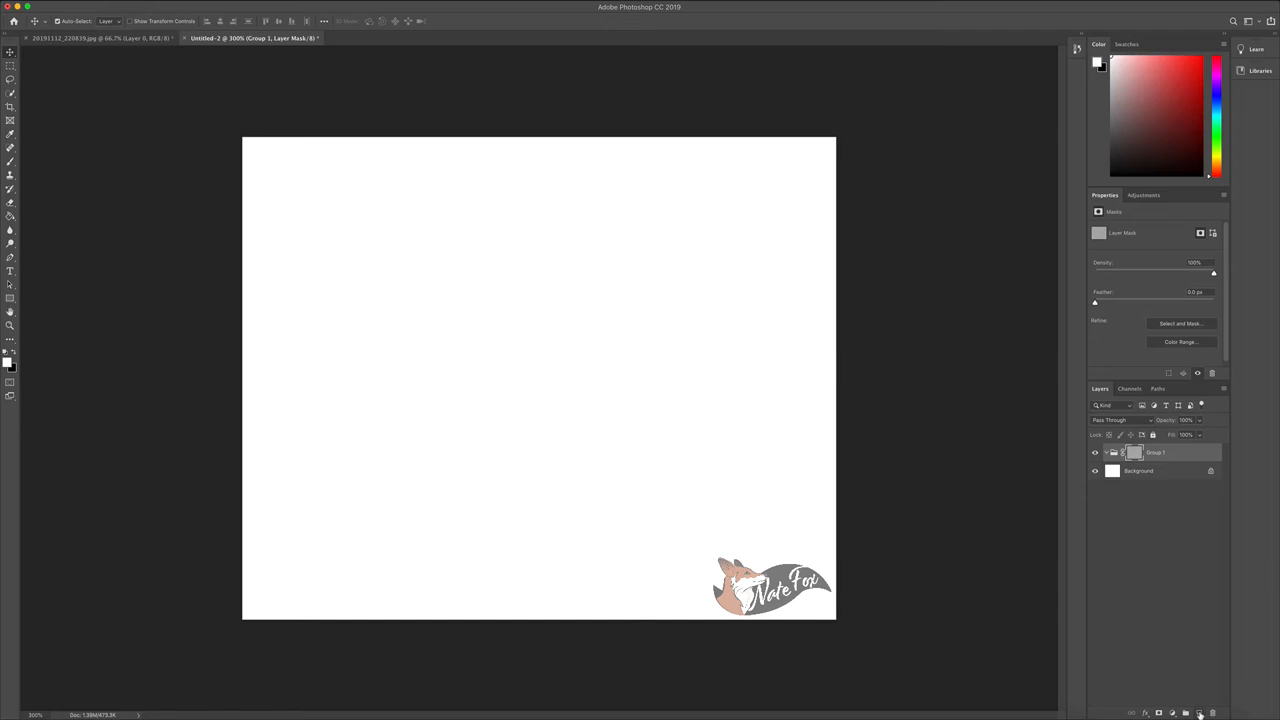
# Create Layer 1 with Multiply blend mode and set the Brush tool's mode to Multiply
pyautogui.click(1113, 419)
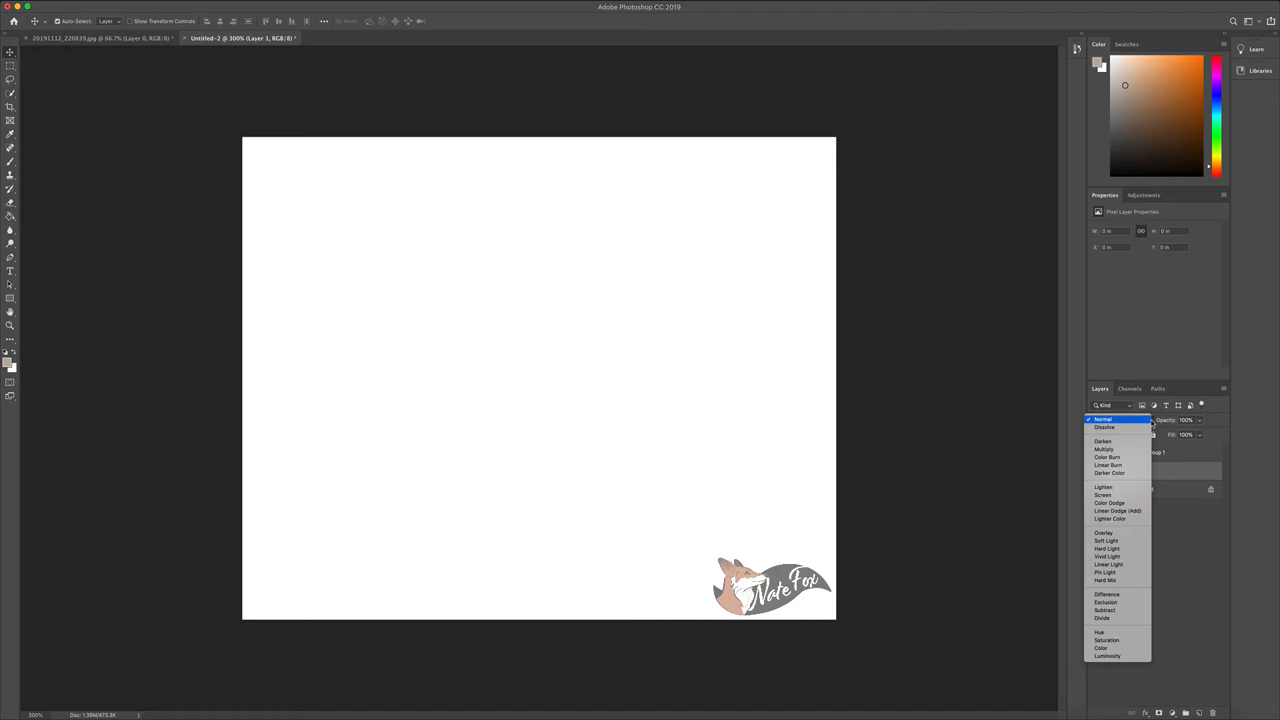
pyautogui.click(1104, 449)
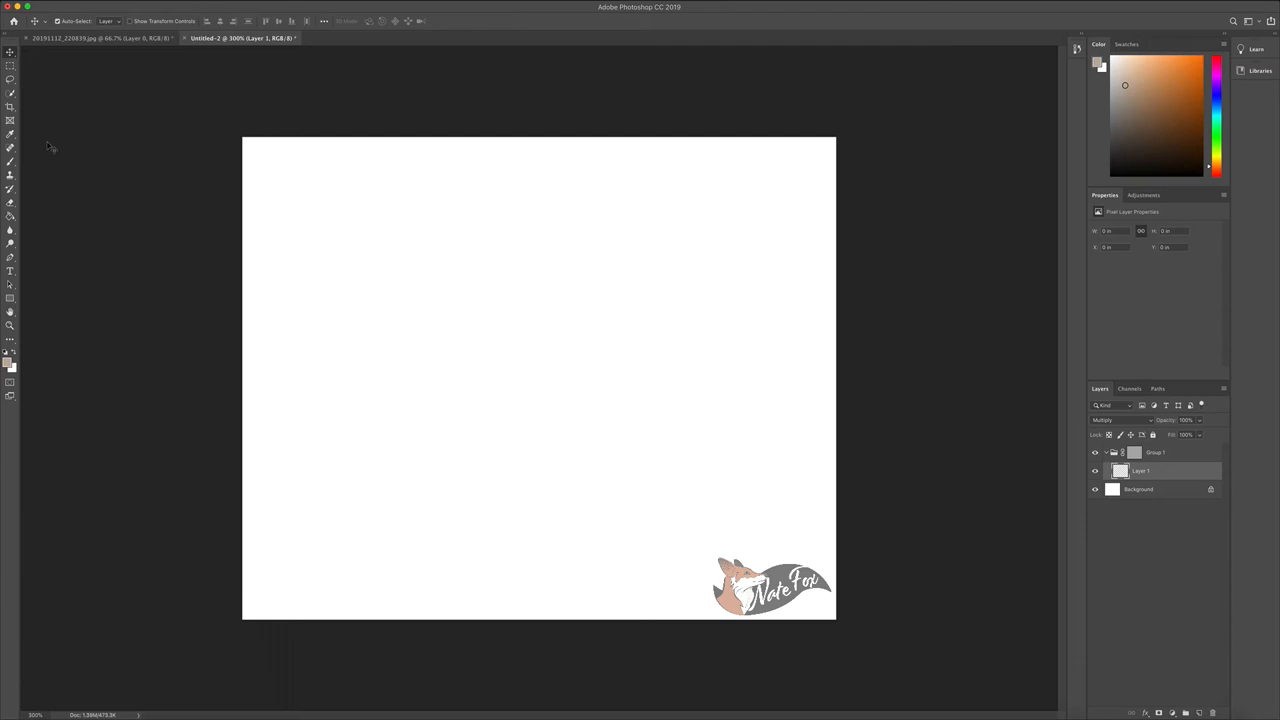
pyautogui.click(105, 21)
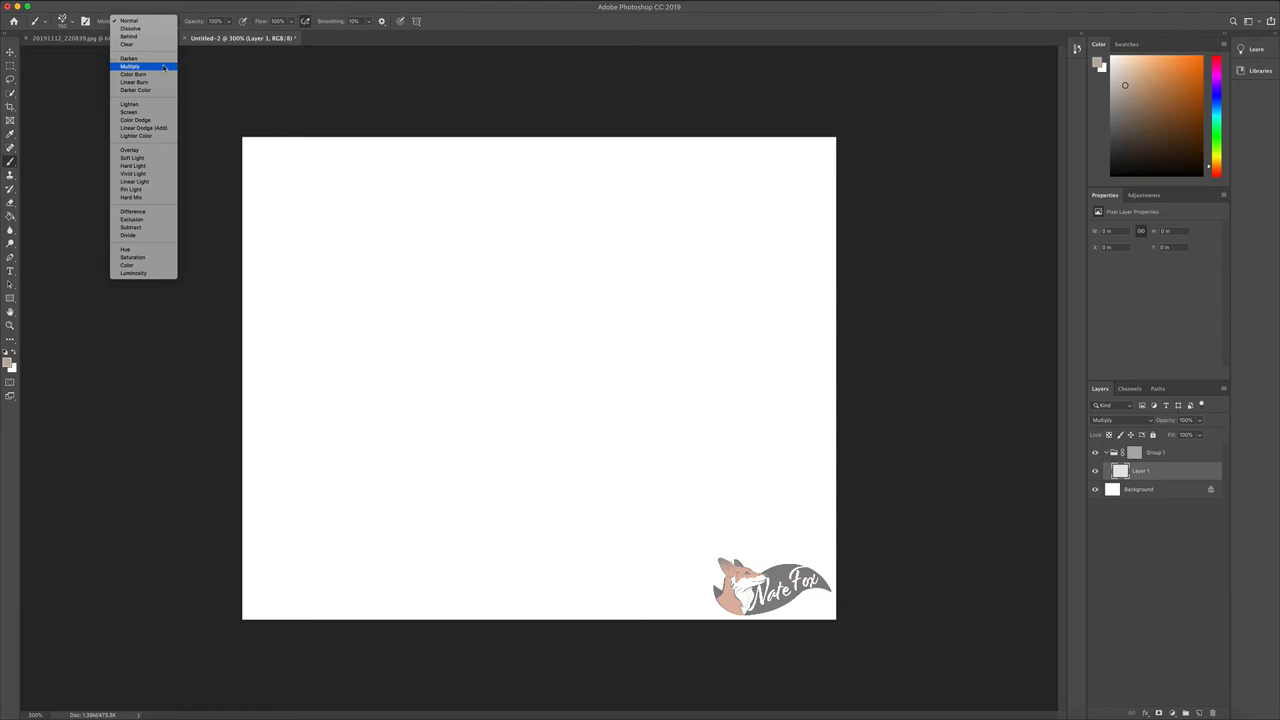
pyautogui.click(130, 66)
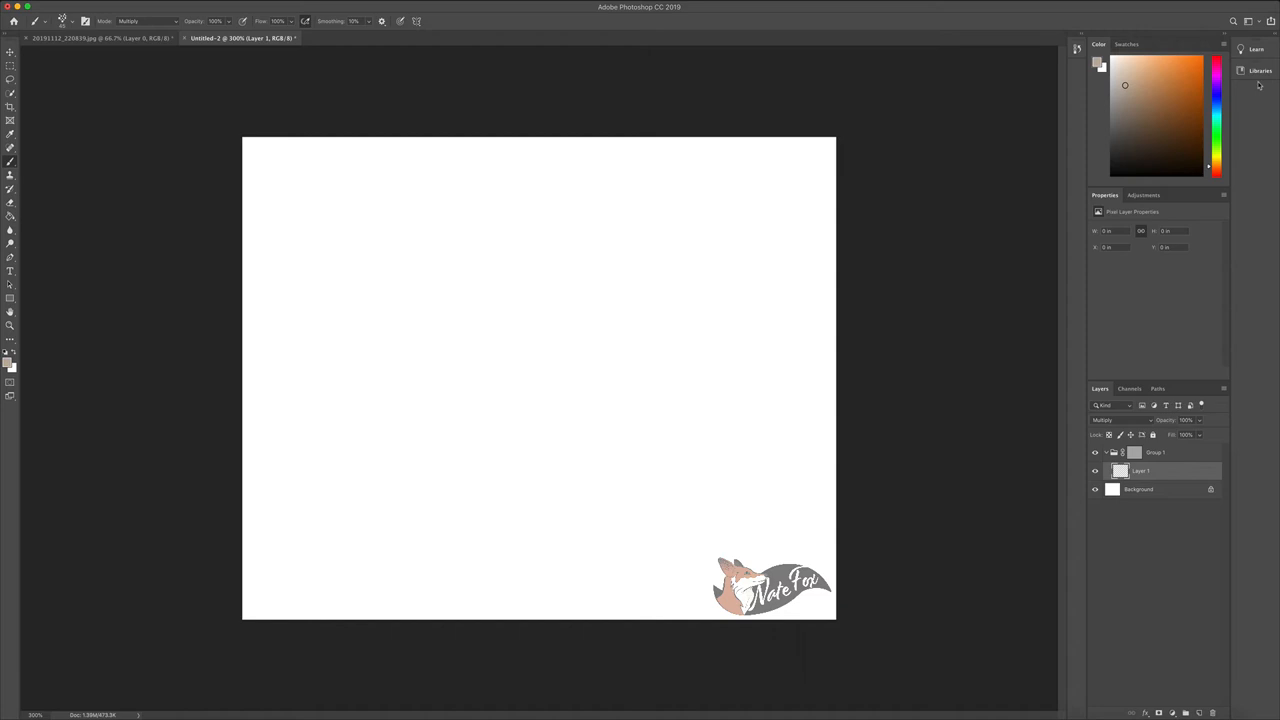
# Paint pale and darker blue-gray watercolor strokes, including a curved band along the bottom
pyautogui.click(1216, 100)
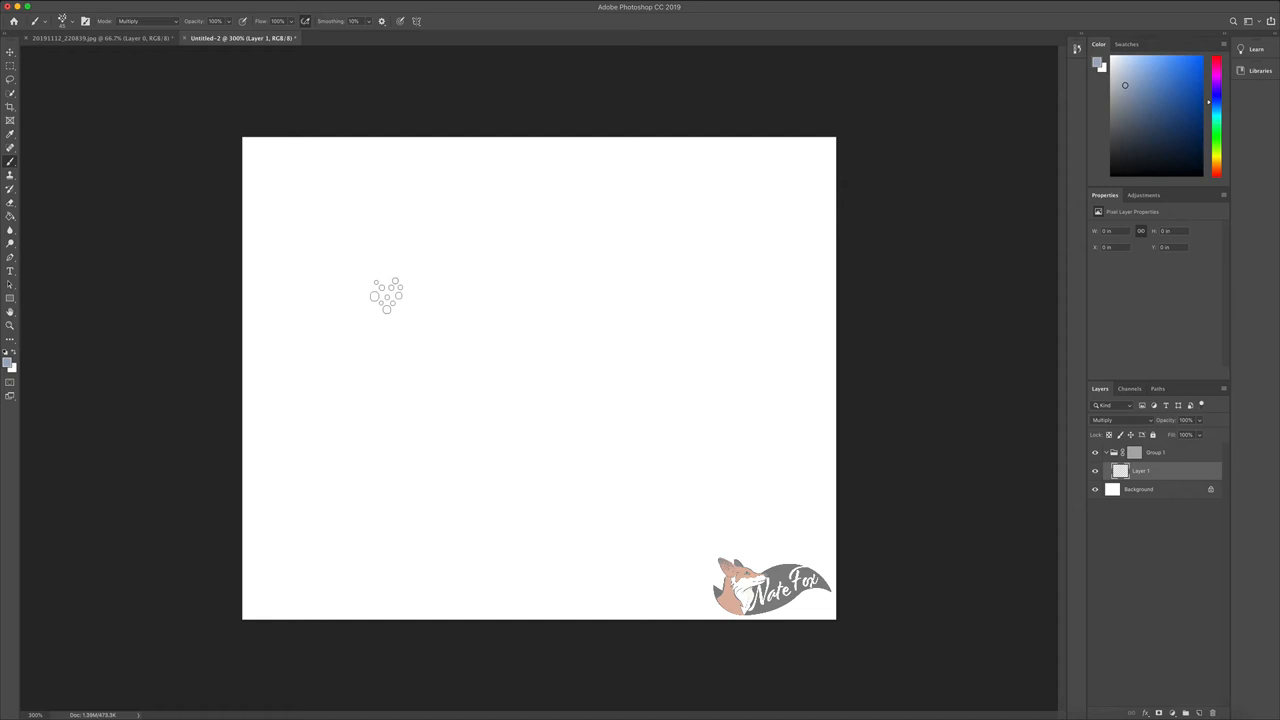
pyautogui.moveTo(385, 295); pyautogui.dragTo(533, 490)
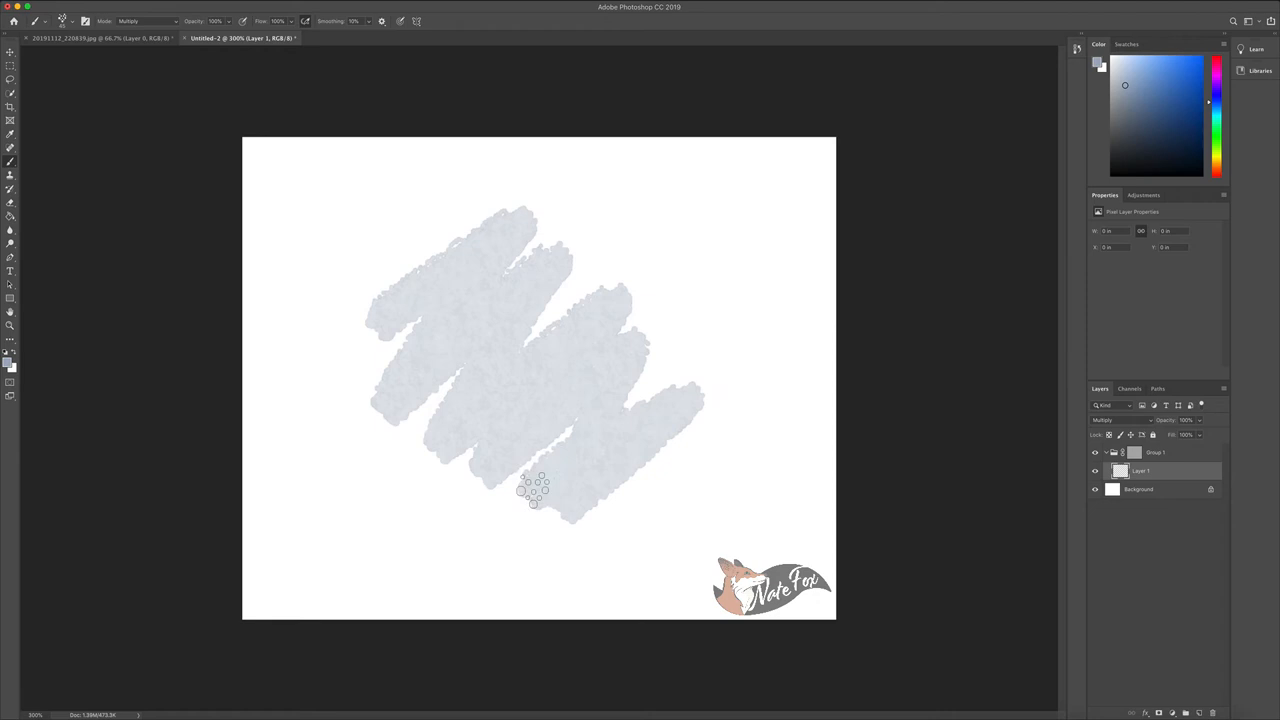
pyautogui.moveTo(533, 497); pyautogui.dragTo(505, 250)
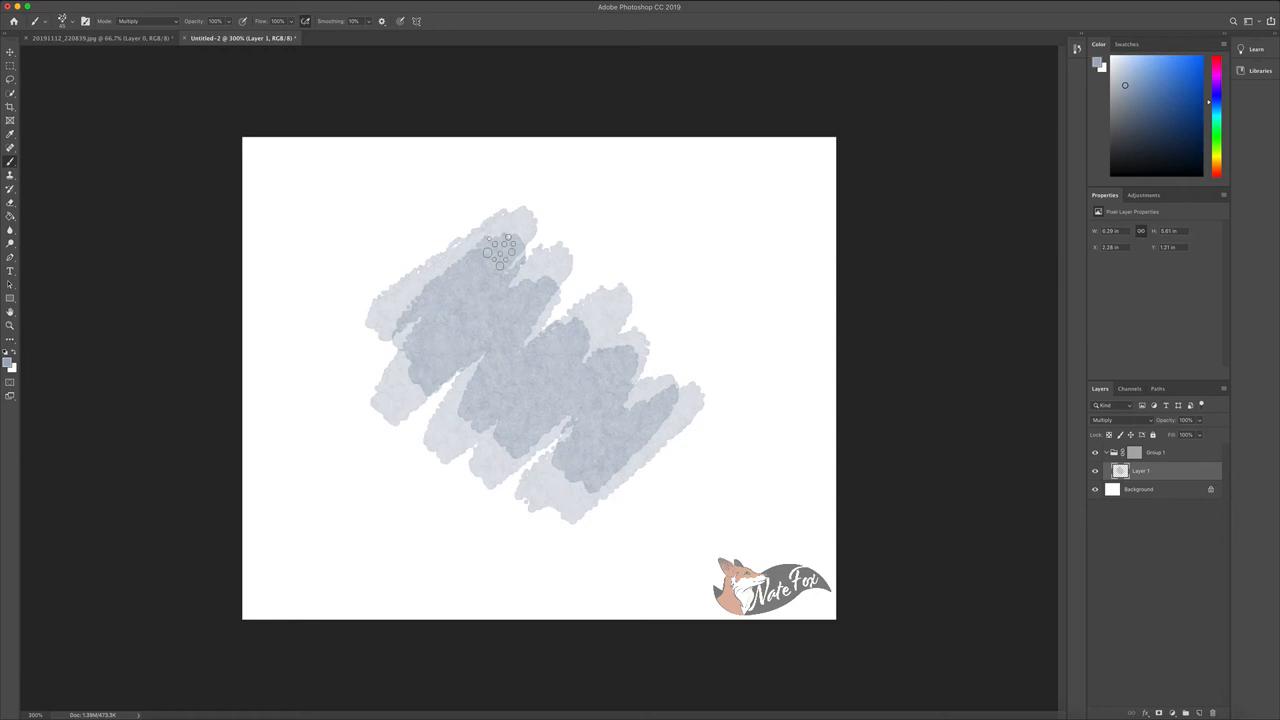
pyautogui.moveTo(500, 250); pyautogui.dragTo(690, 545)
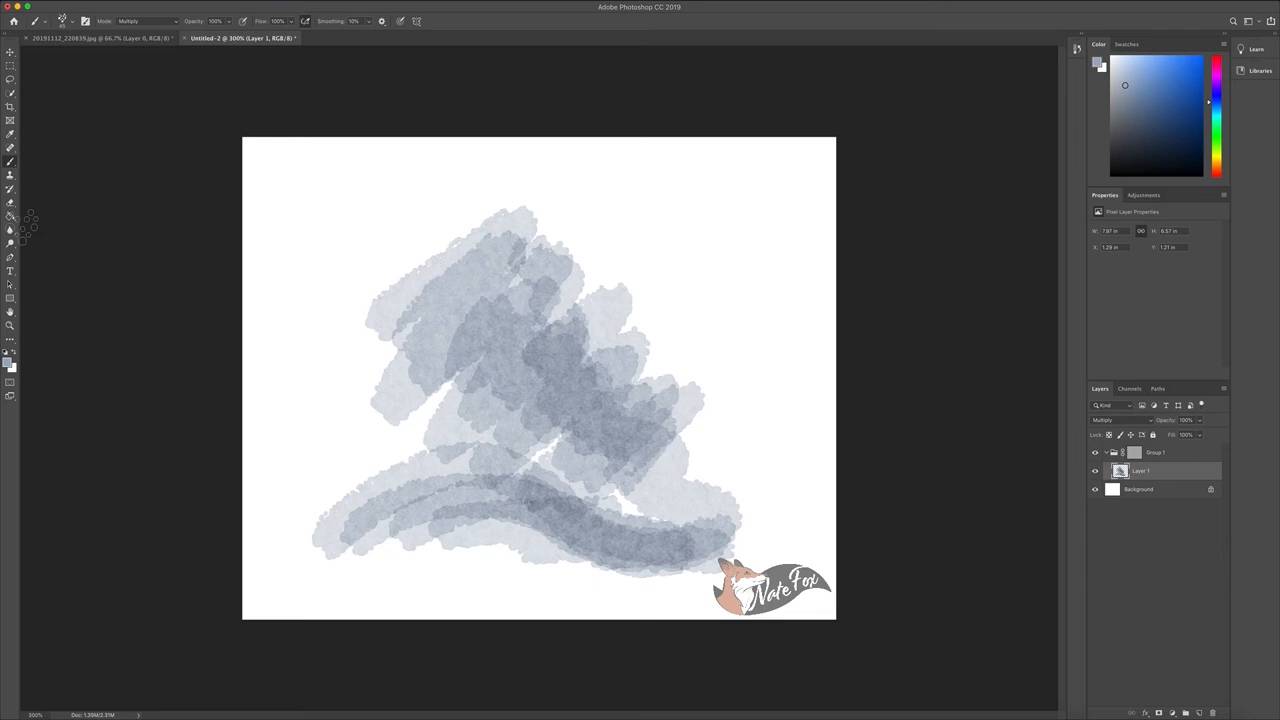
pyautogui.click(10, 215)
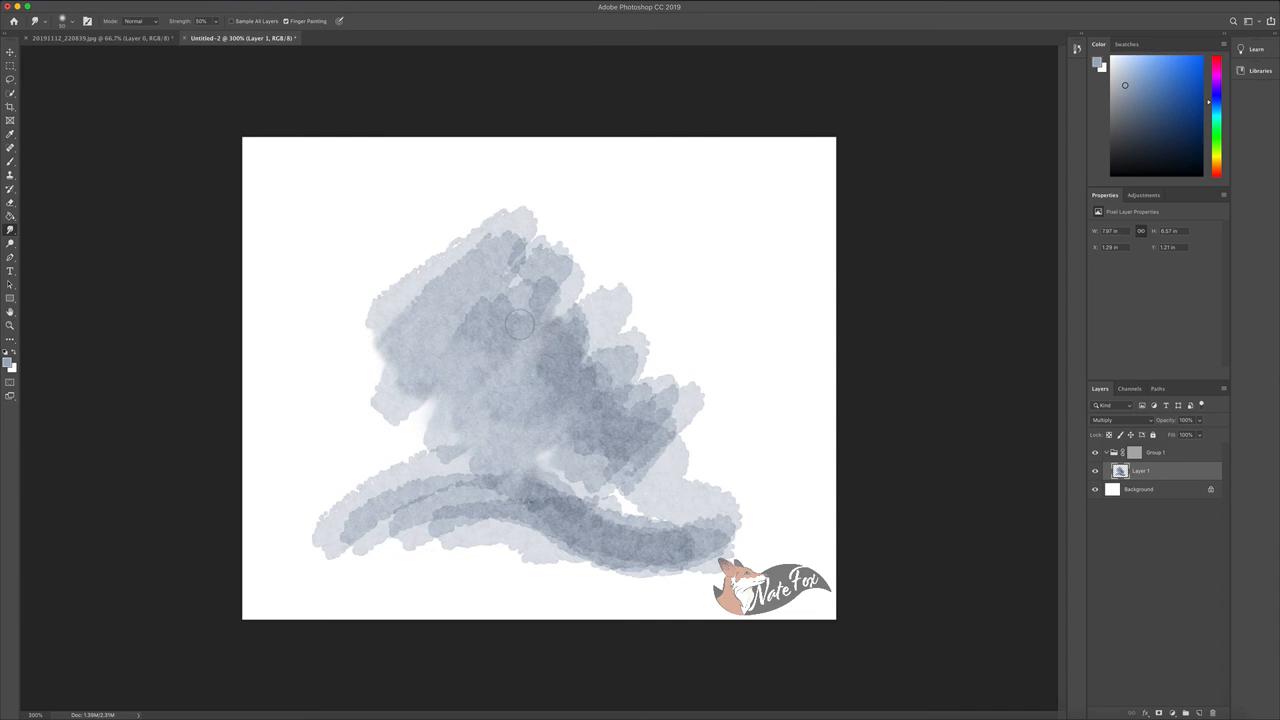
# Smudge the upper, middle and curved bottom strokes into soft blended washes
pyautogui.moveTo(520, 325); pyautogui.dragTo(575, 335)
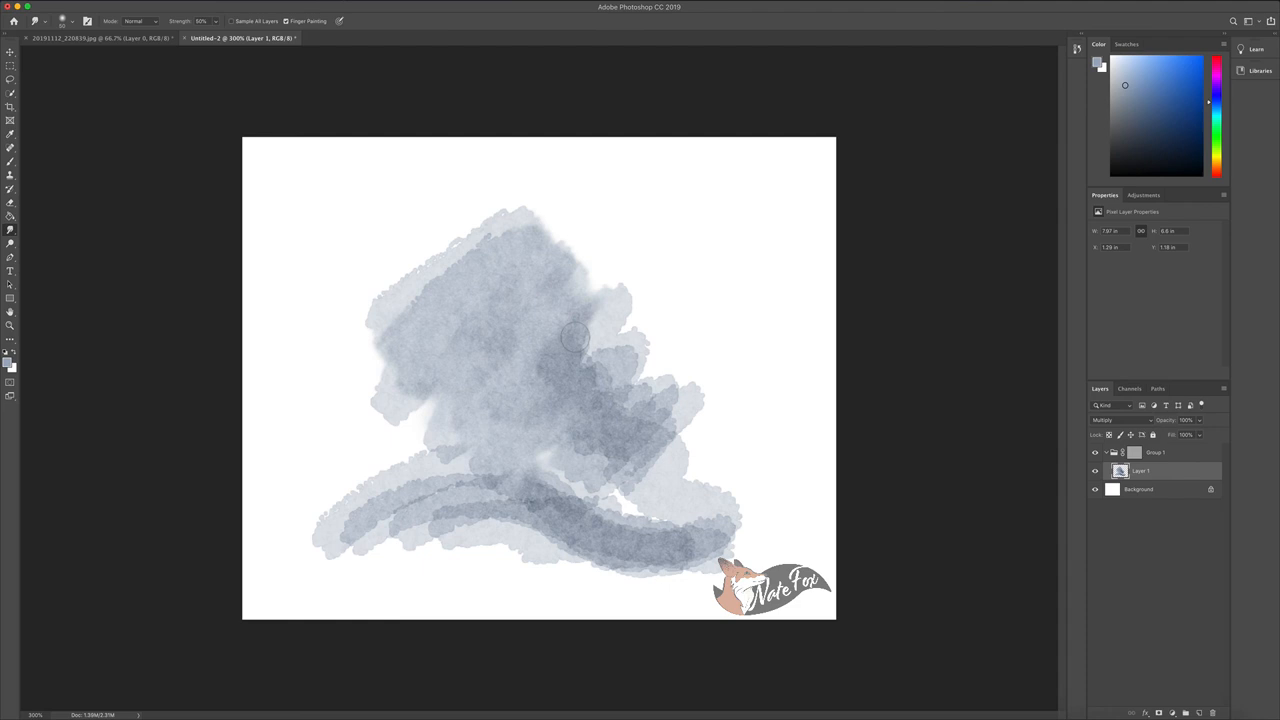
pyautogui.moveTo(575, 335); pyautogui.dragTo(590, 432)
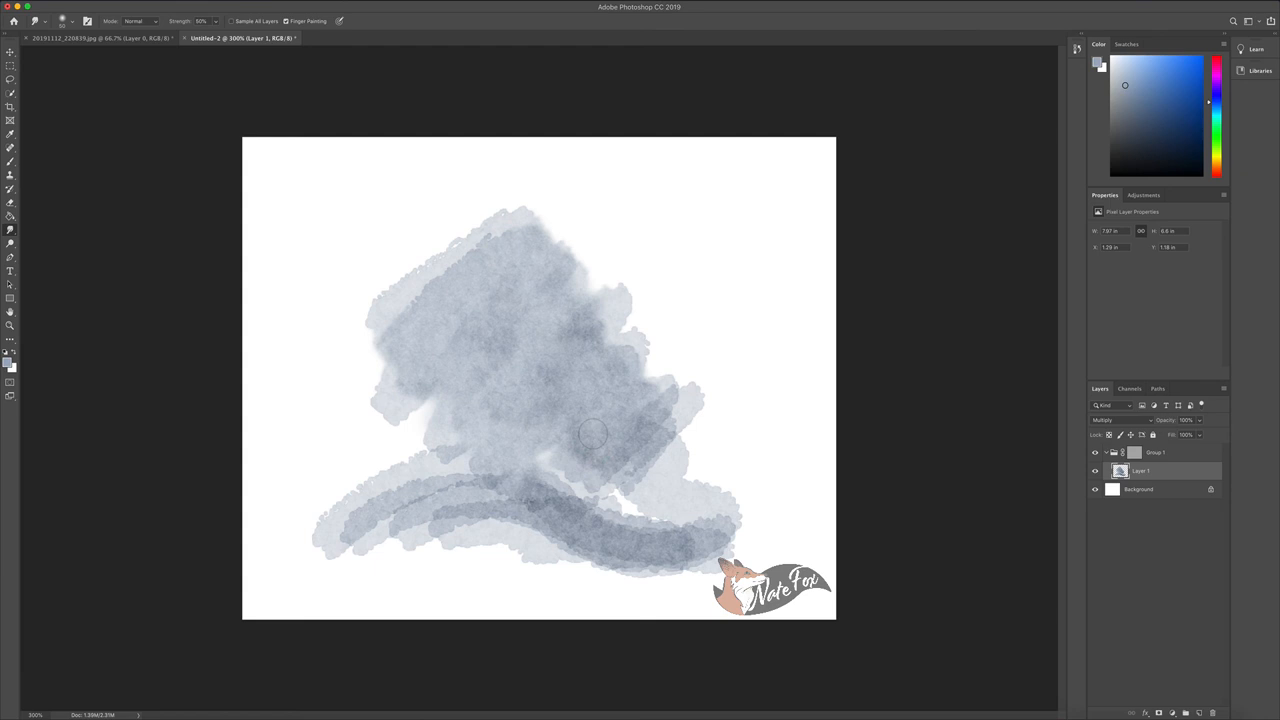
pyautogui.moveTo(590, 433); pyautogui.dragTo(485, 410)
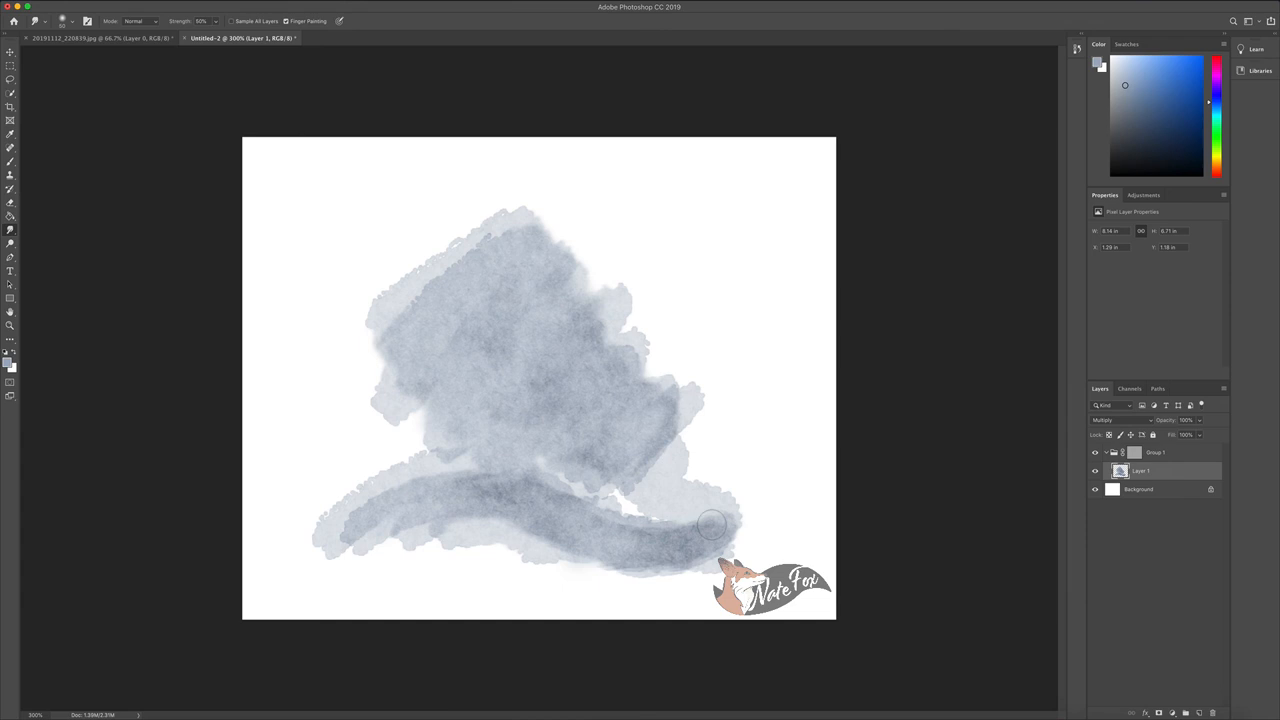
pyautogui.moveTo(710, 525); pyautogui.dragTo(540, 458)
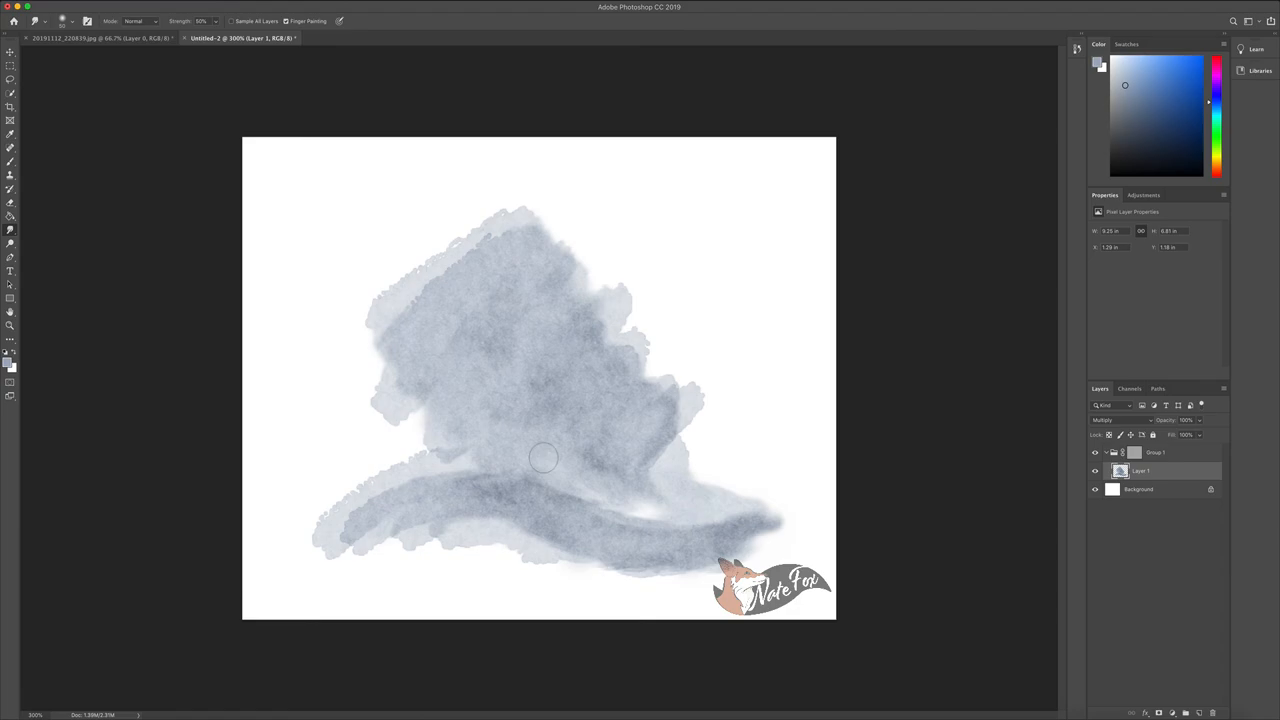